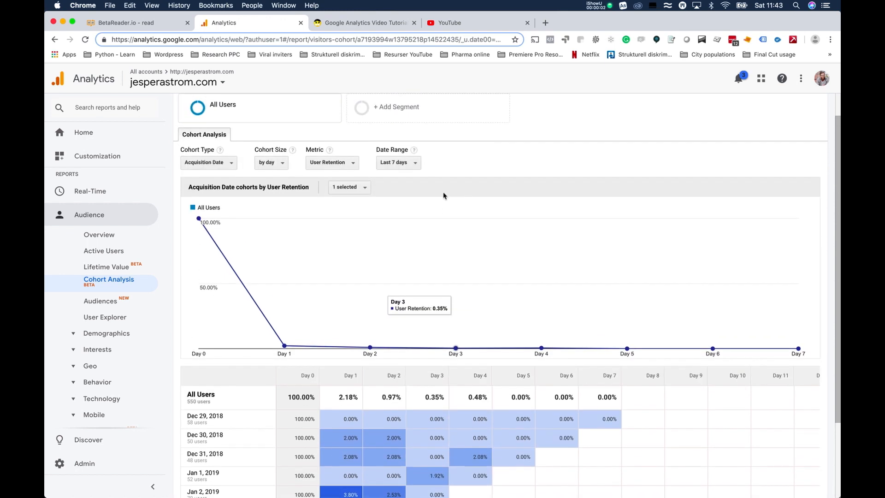
pyautogui.moveTo(127, 288)
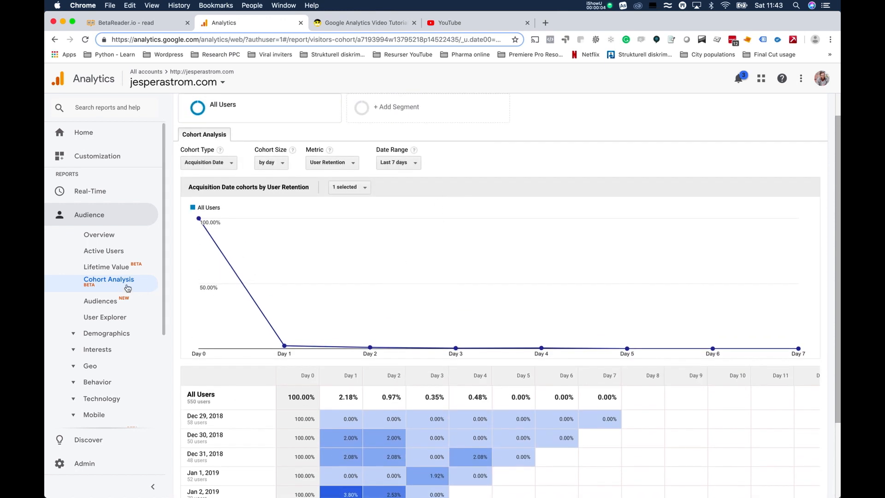
pyautogui.moveTo(92, 219)
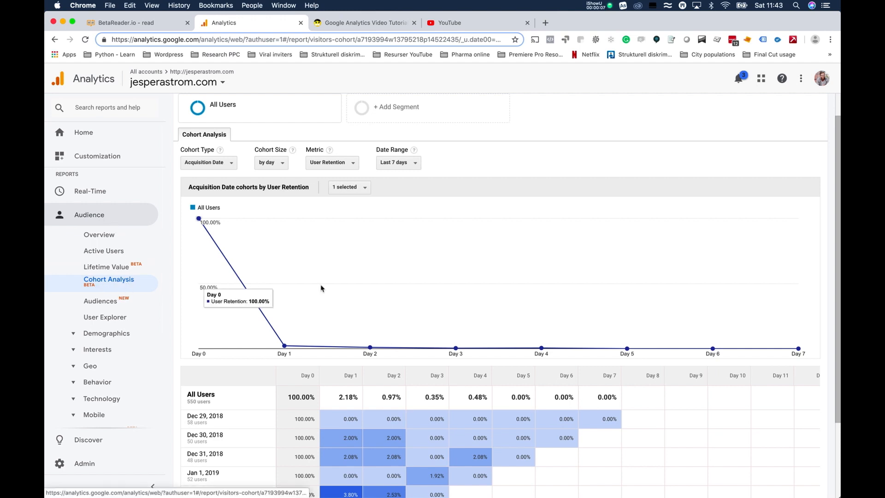
# Step: Scroll down to view the daily acquisition cohort table with its retention percentages
pyautogui.scroll(-3)
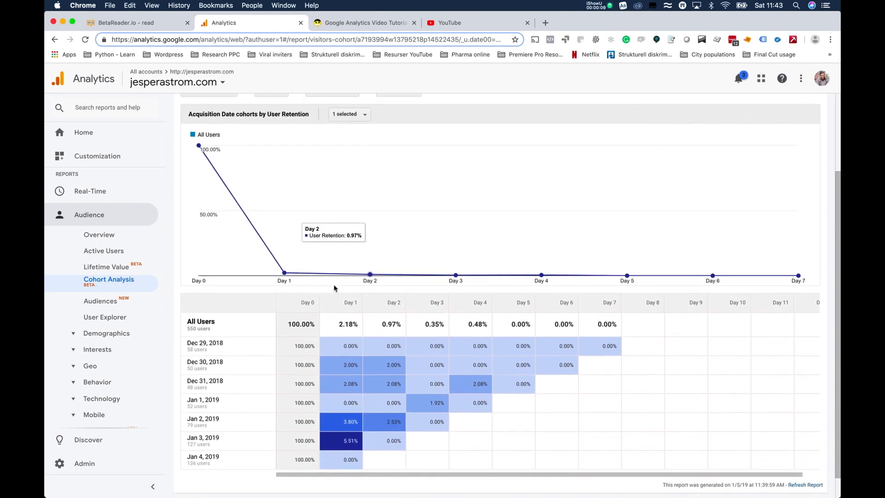
pyautogui.scroll(3)
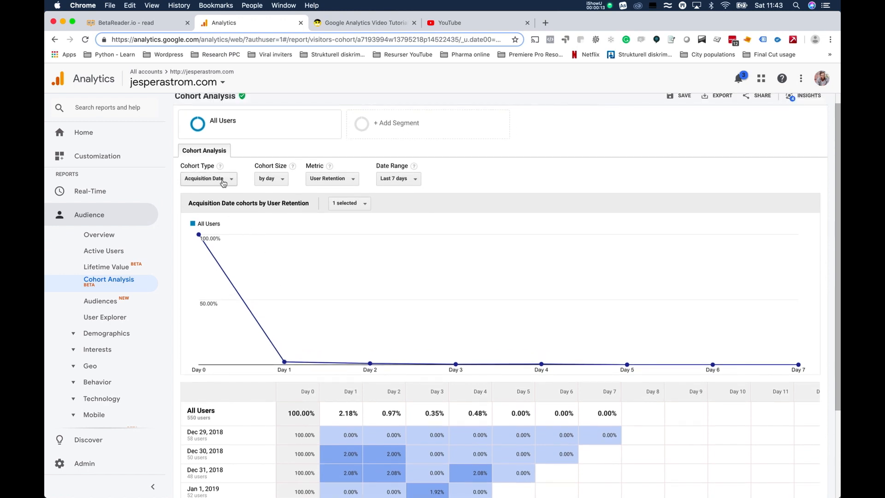
pyautogui.moveTo(261, 187)
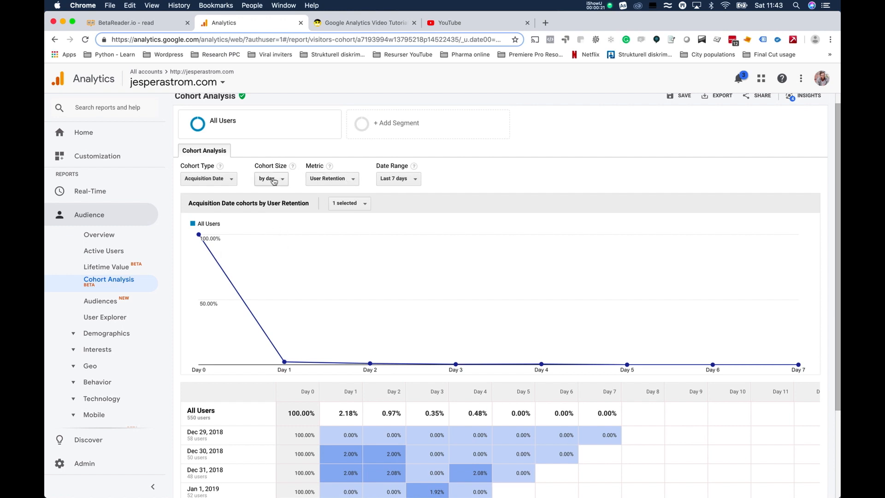
pyautogui.scroll(-3)
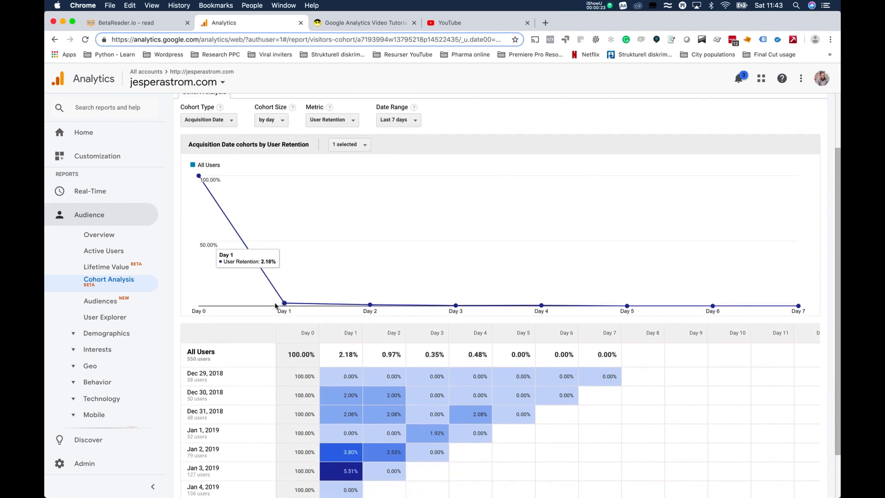
pyautogui.scroll(-3)
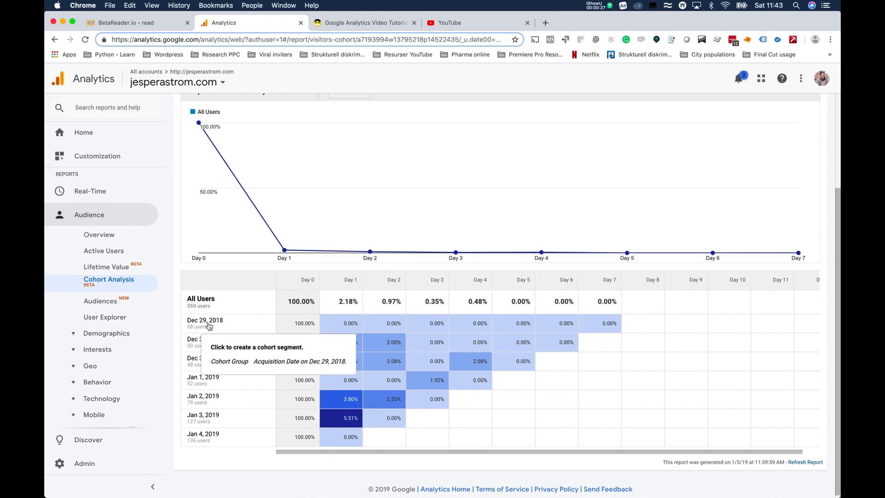
pyautogui.moveTo(247, 325)
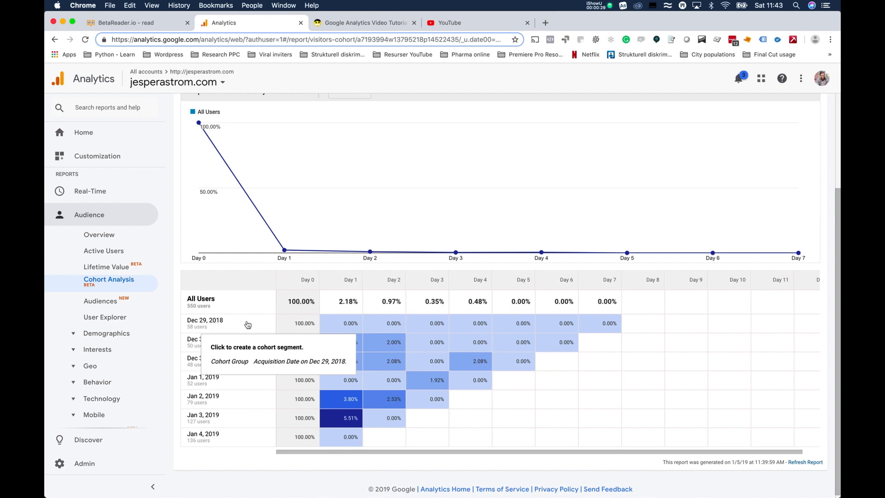
pyautogui.moveTo(317, 327)
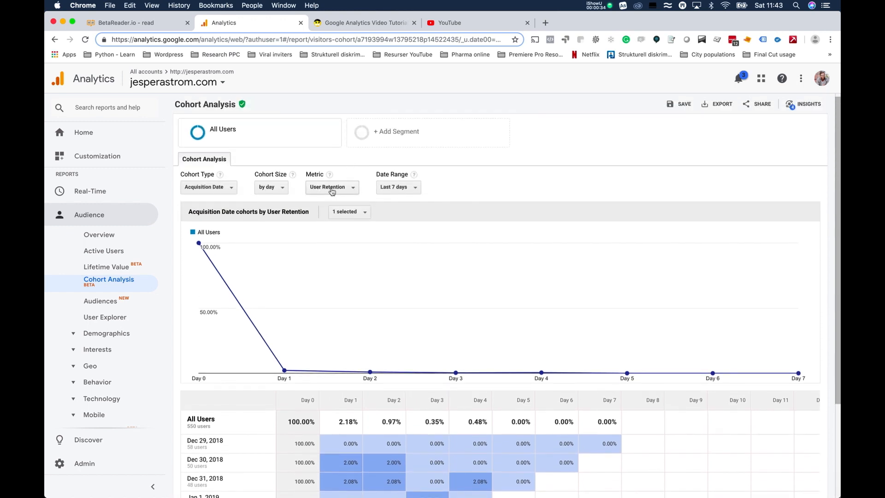
pyautogui.scroll(-3)
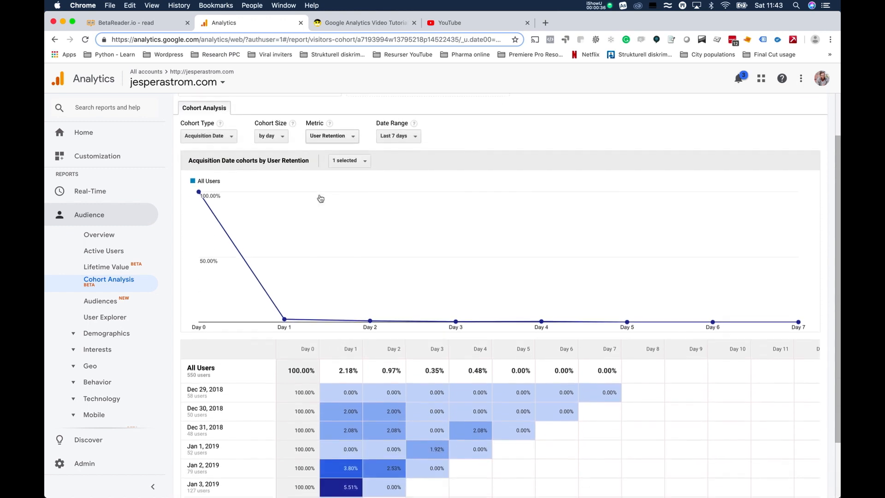
pyautogui.scroll(-3)
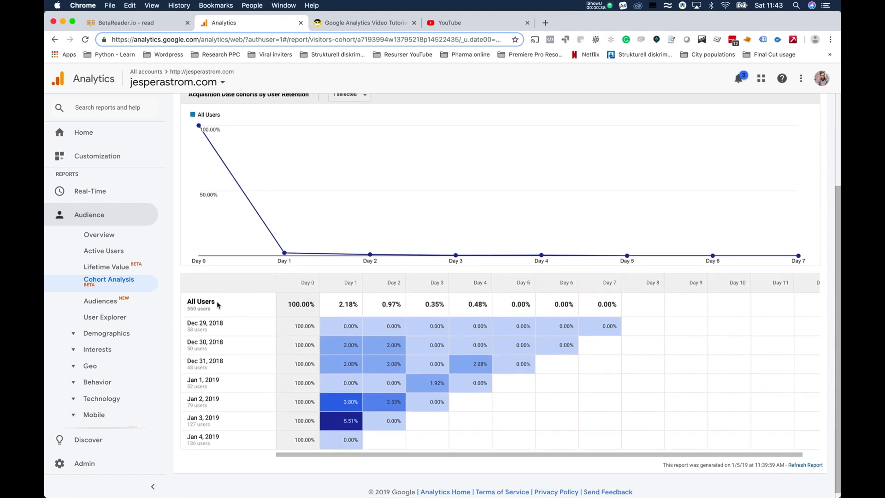
pyautogui.moveTo(192, 327)
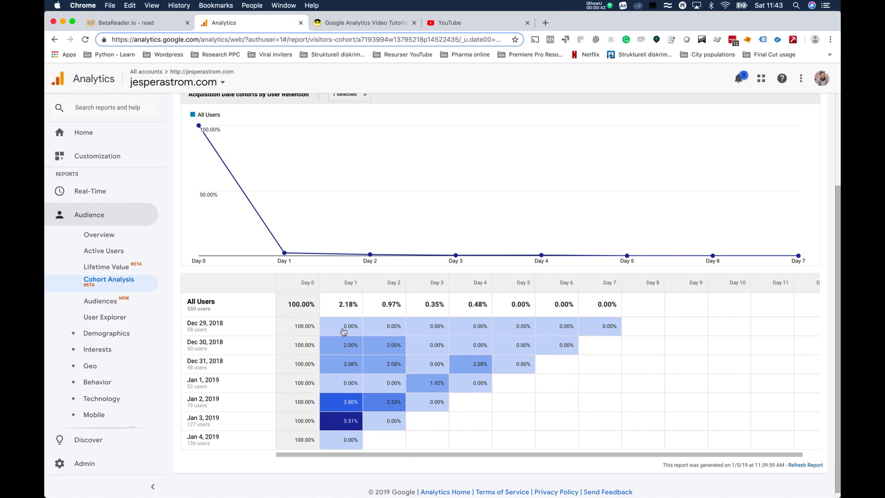
pyautogui.moveTo(350, 331)
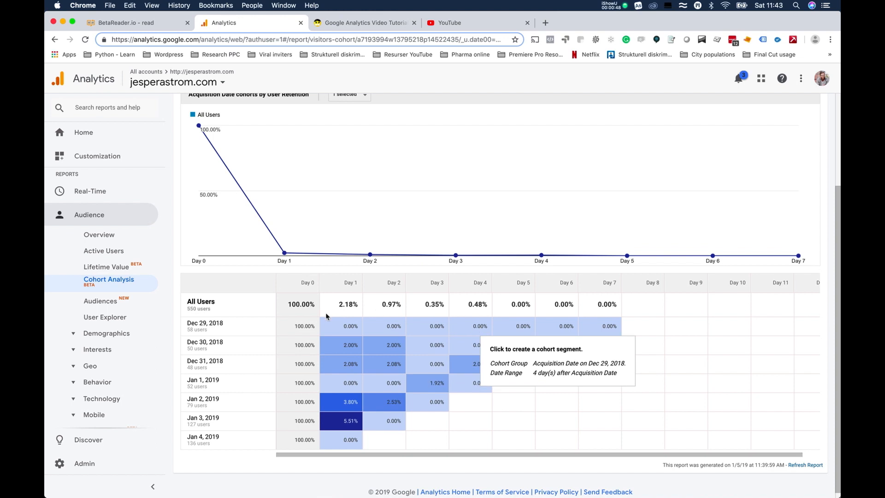
pyautogui.moveTo(310, 326)
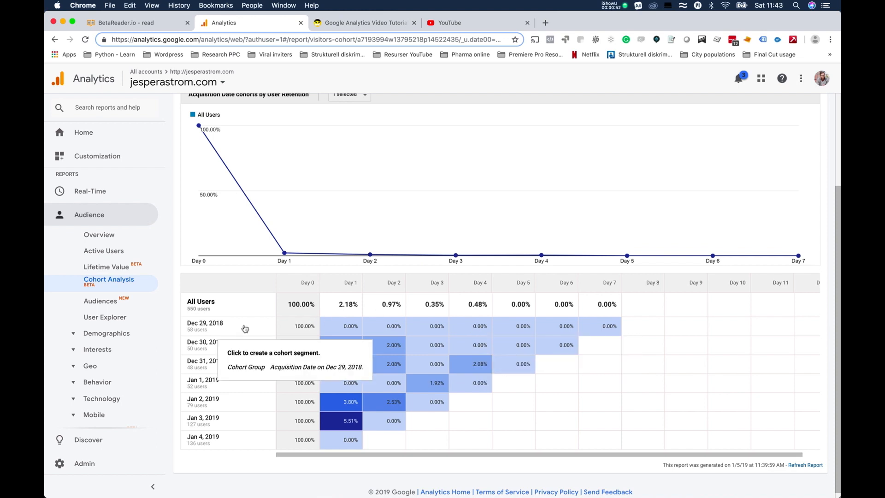
pyautogui.moveTo(278, 326)
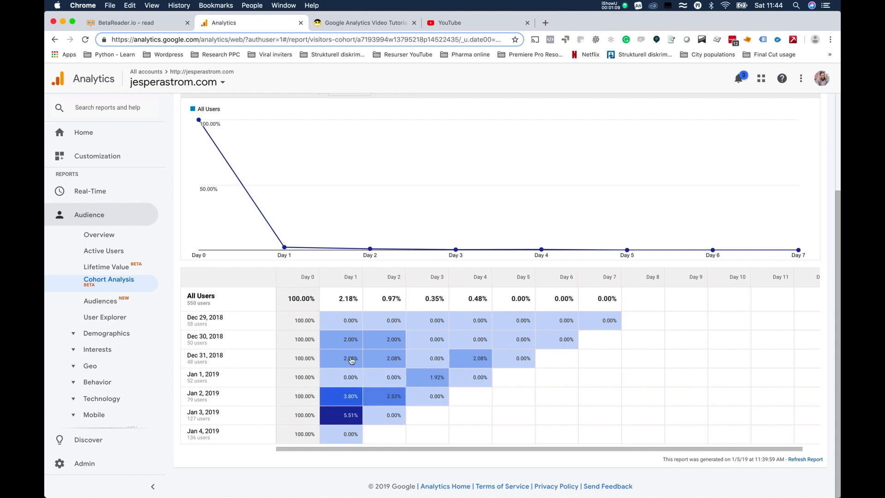
pyautogui.moveTo(394, 358)
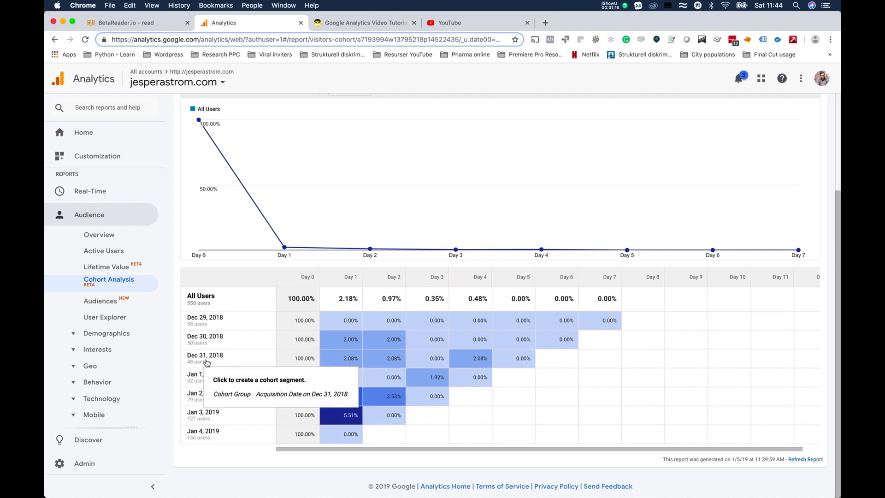
pyautogui.moveTo(196, 324)
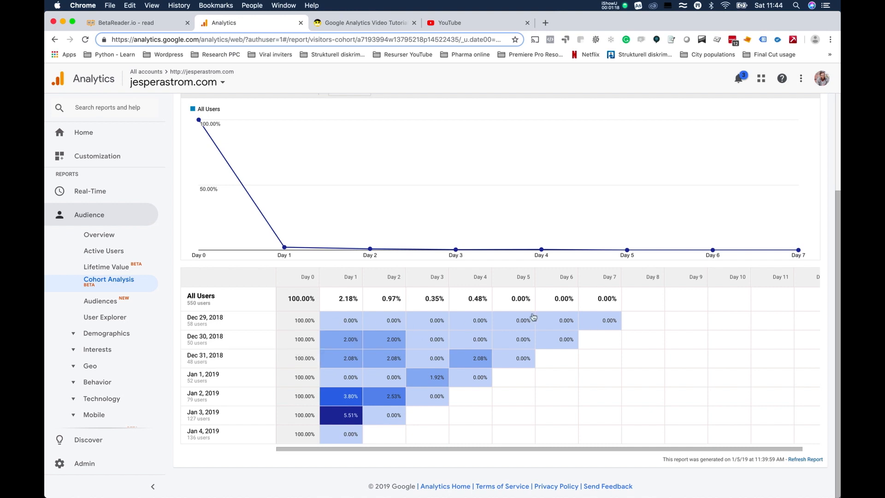
pyautogui.moveTo(237, 331)
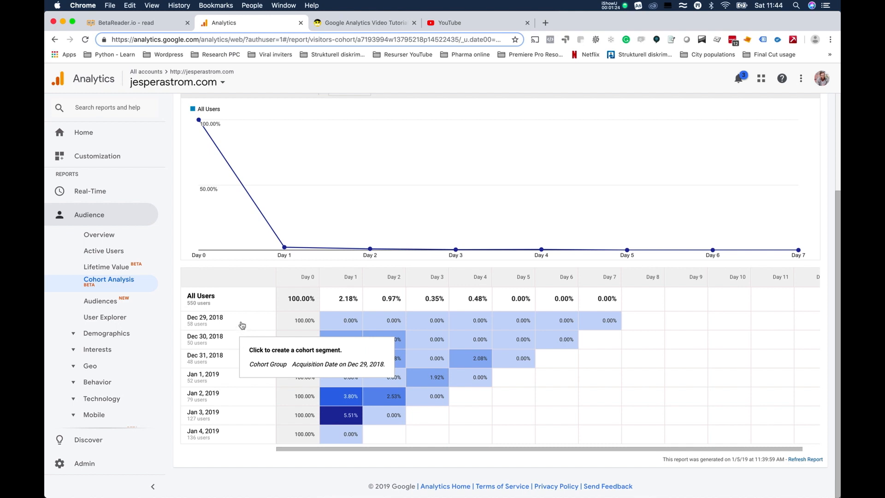
pyautogui.moveTo(253, 342)
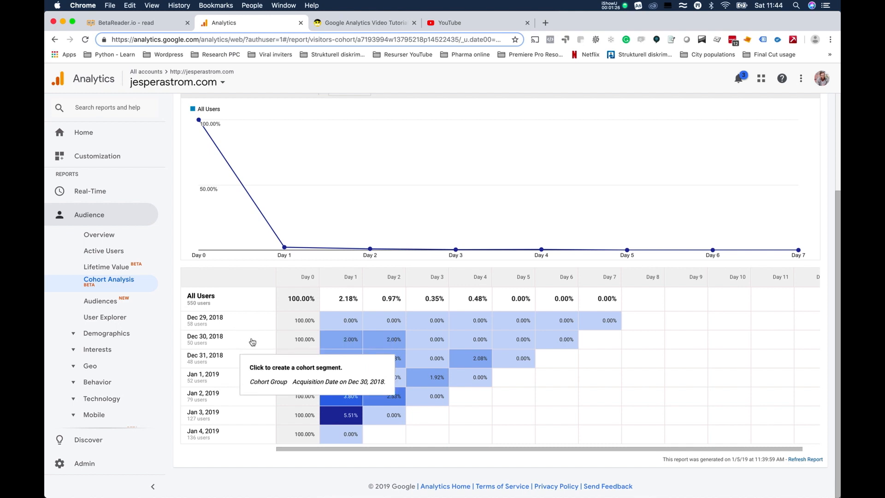
pyautogui.moveTo(263, 343)
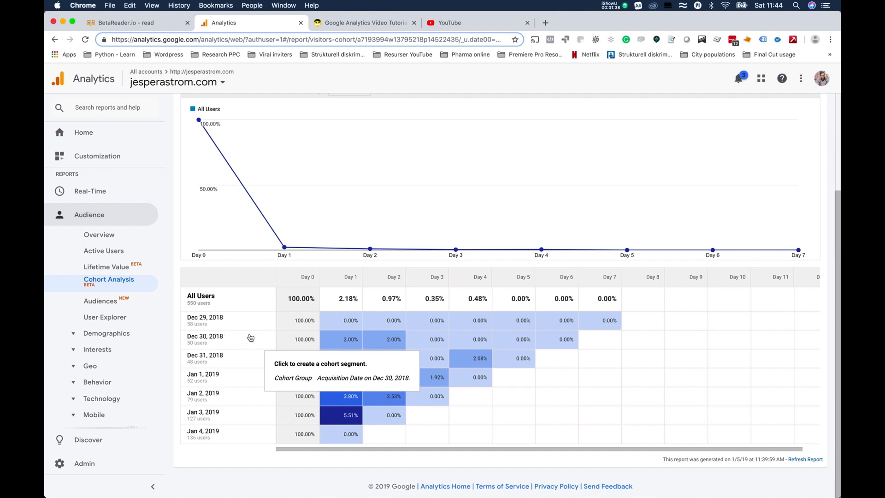
pyautogui.moveTo(338, 333)
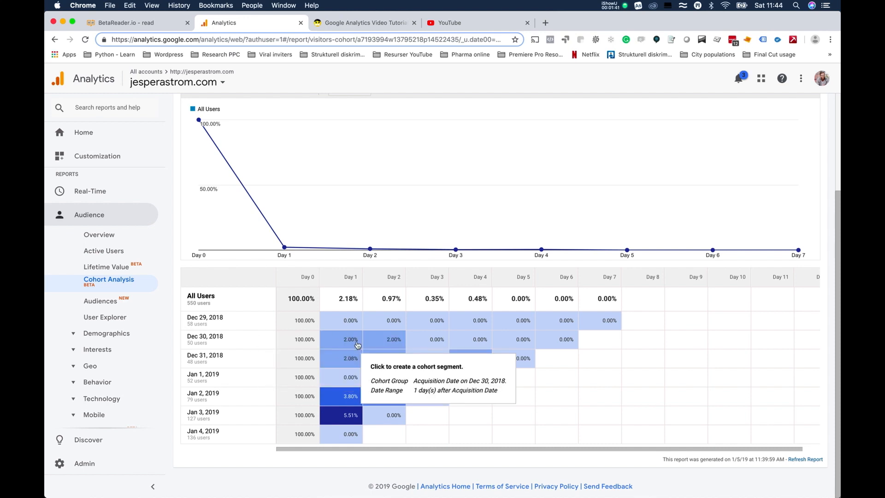
pyautogui.moveTo(247, 340)
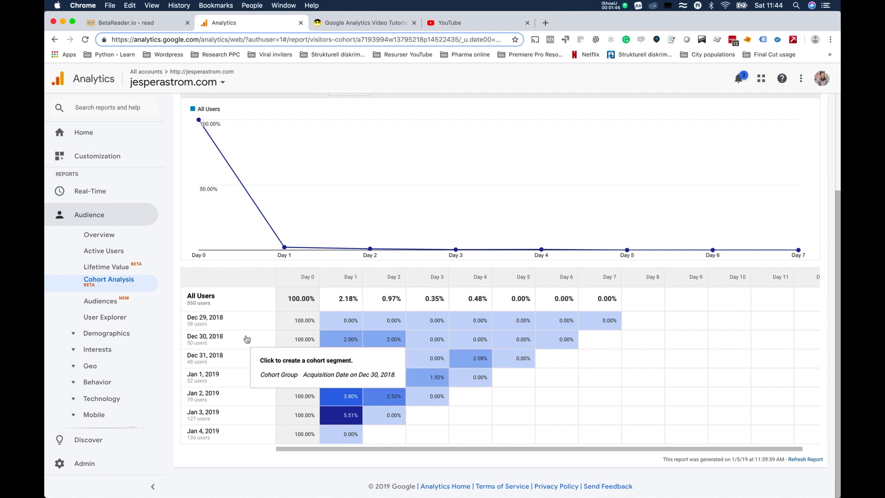
pyautogui.moveTo(197, 343)
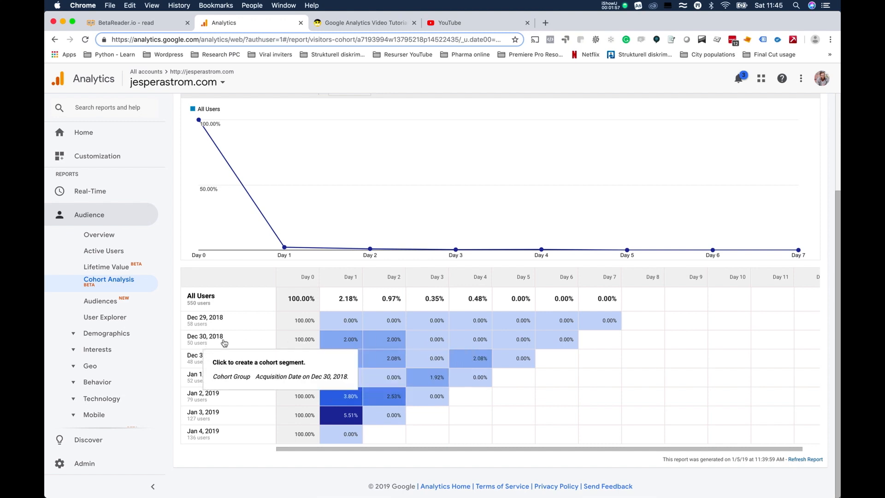
pyautogui.moveTo(235, 343)
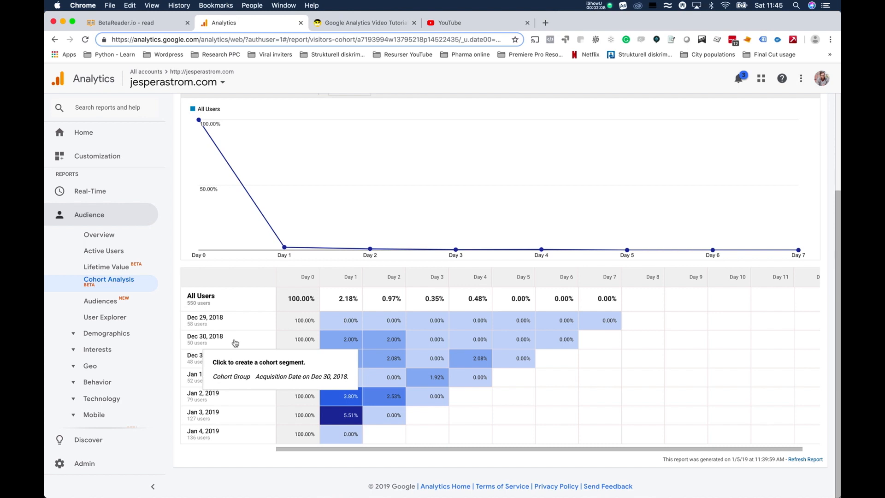
pyautogui.moveTo(223, 341)
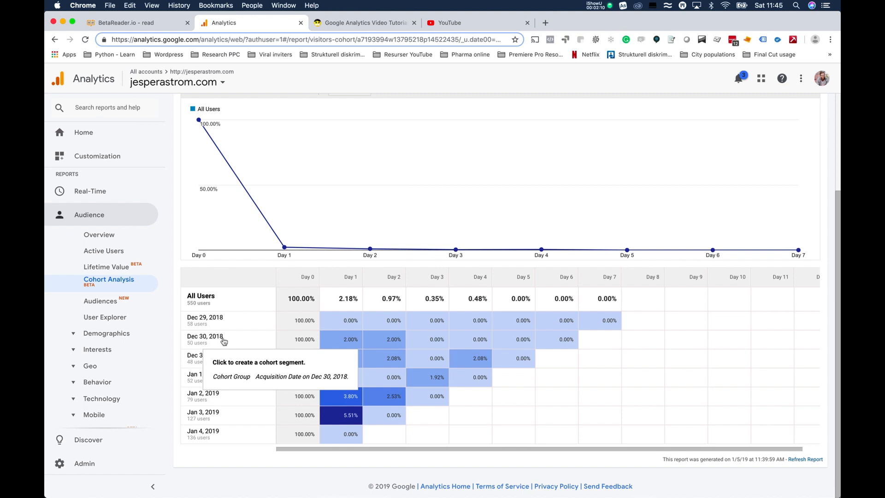
pyautogui.moveTo(201, 339)
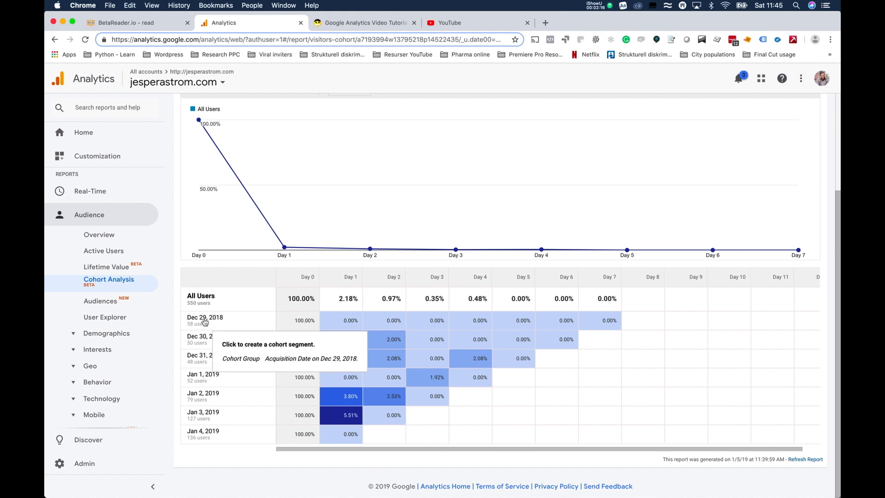
pyautogui.moveTo(202, 343)
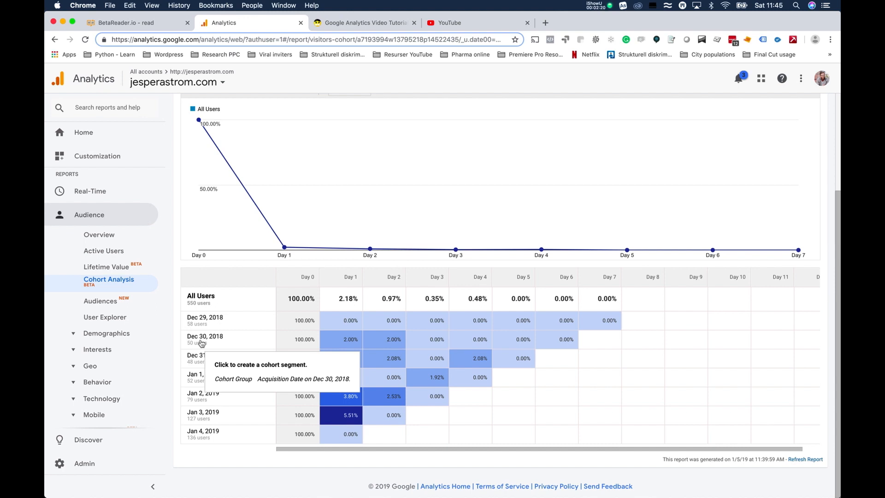
pyautogui.moveTo(272, 341)
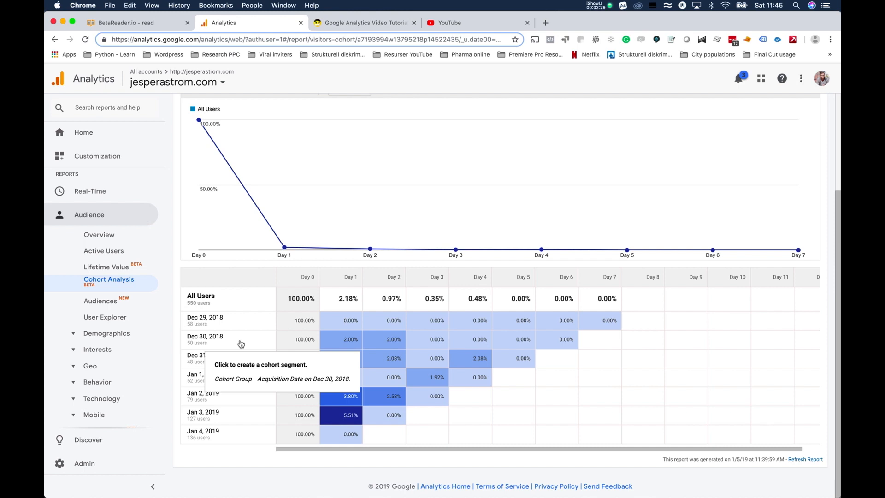
pyautogui.moveTo(237, 338)
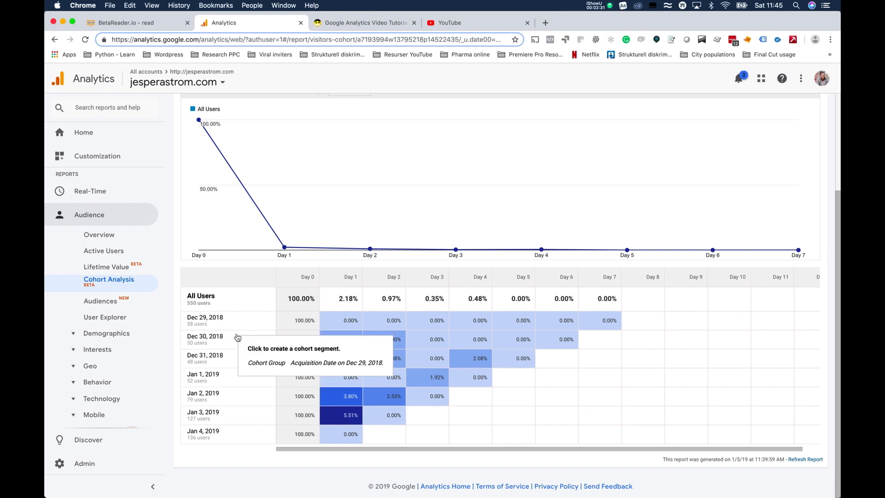
pyautogui.moveTo(235, 339)
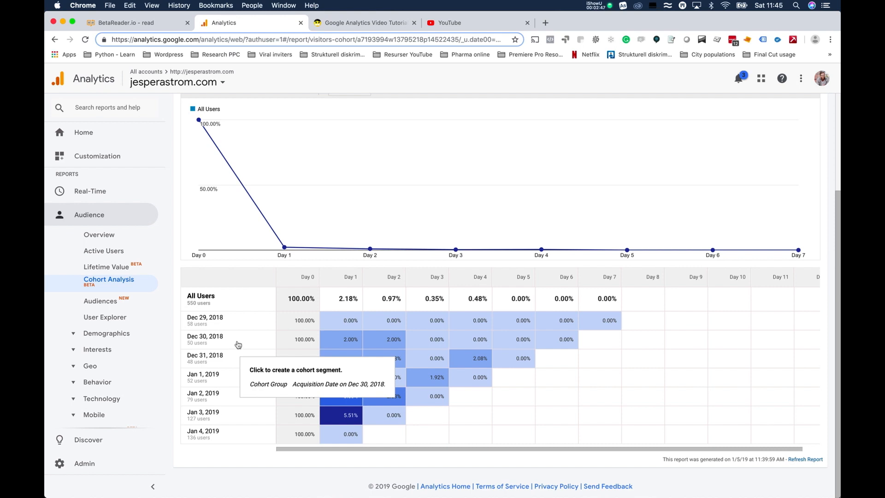
pyautogui.moveTo(245, 327)
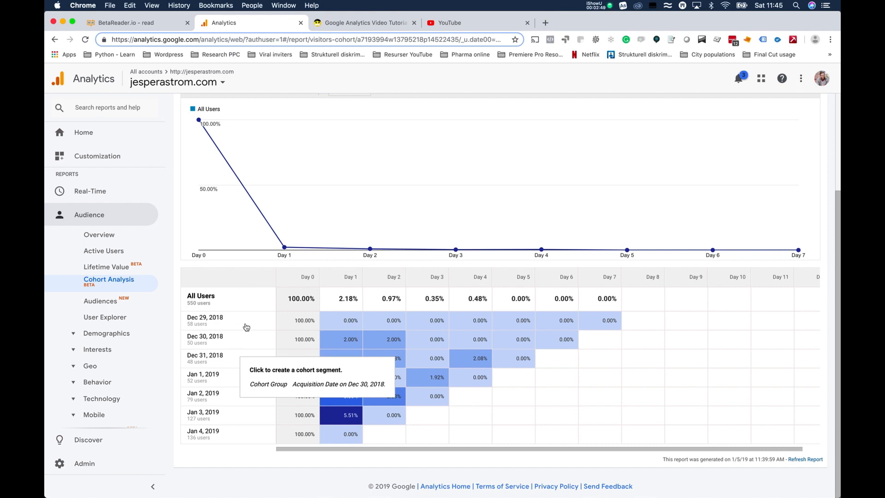
pyautogui.moveTo(243, 340)
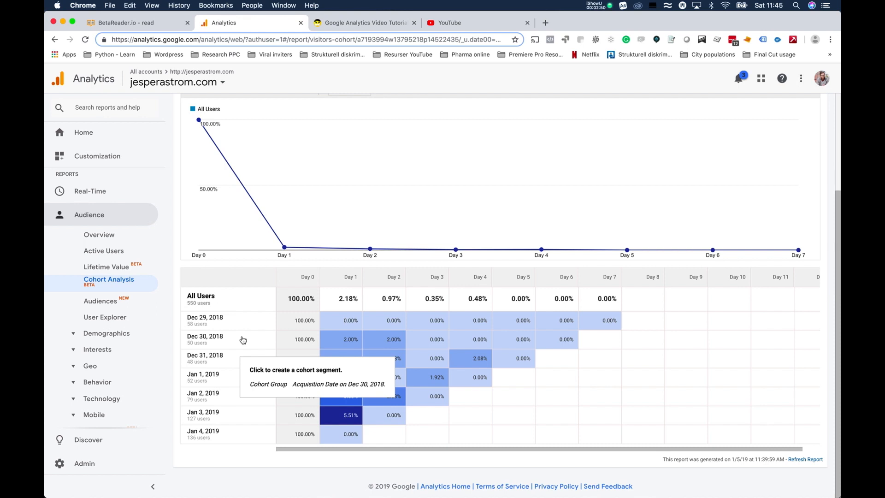
pyautogui.moveTo(262, 342)
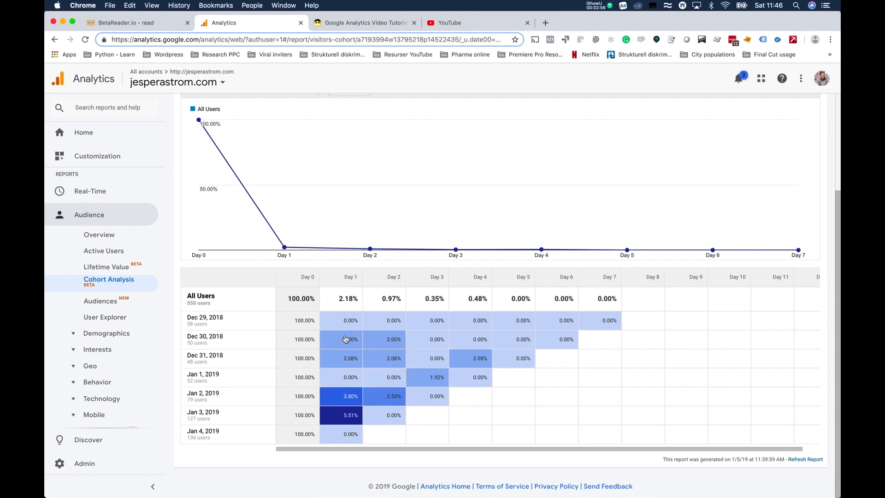
pyautogui.moveTo(456, 340)
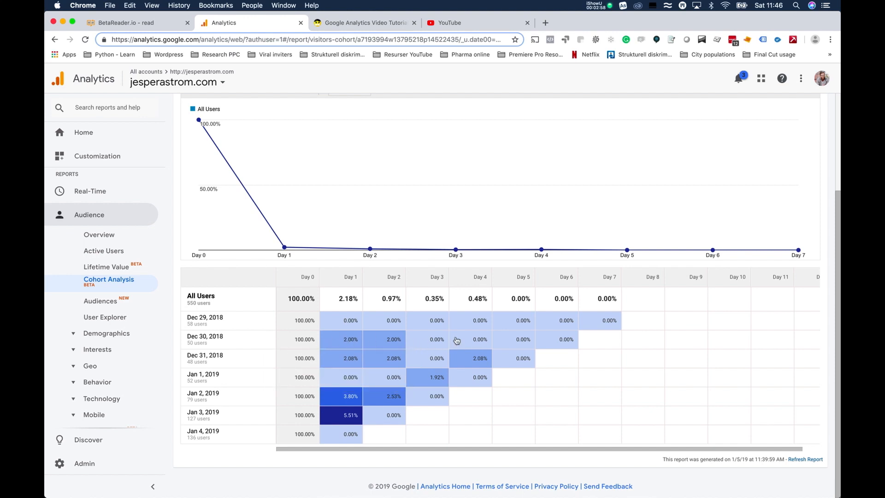
pyautogui.moveTo(342, 366)
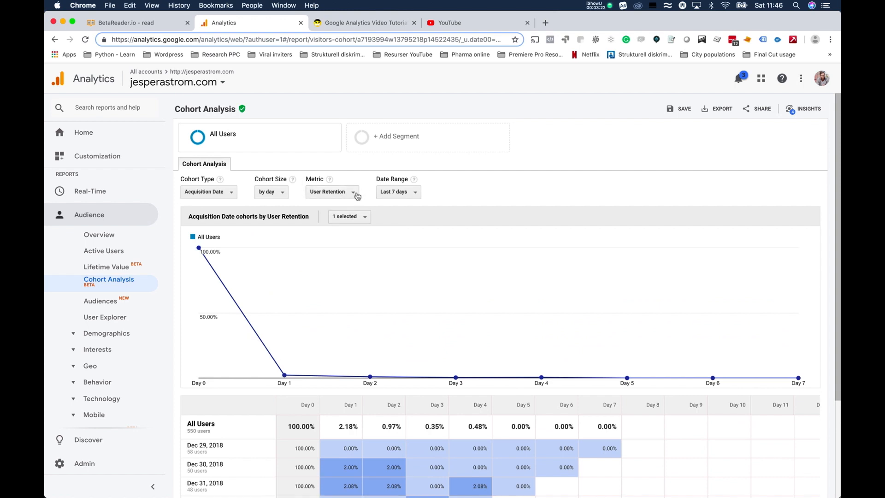
# Step: Switch the cohort metric from User Retention to Goal Completions per User
pyautogui.click(354, 192)
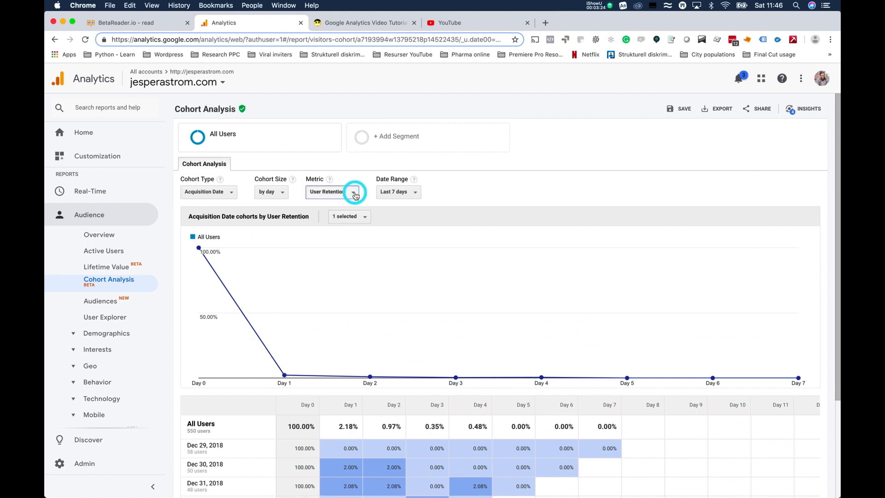
pyautogui.click(353, 192)
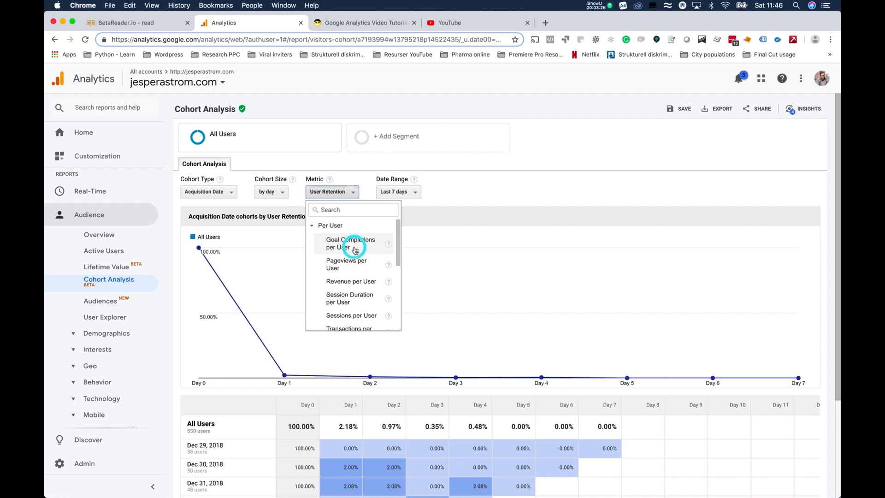
pyautogui.click(351, 244)
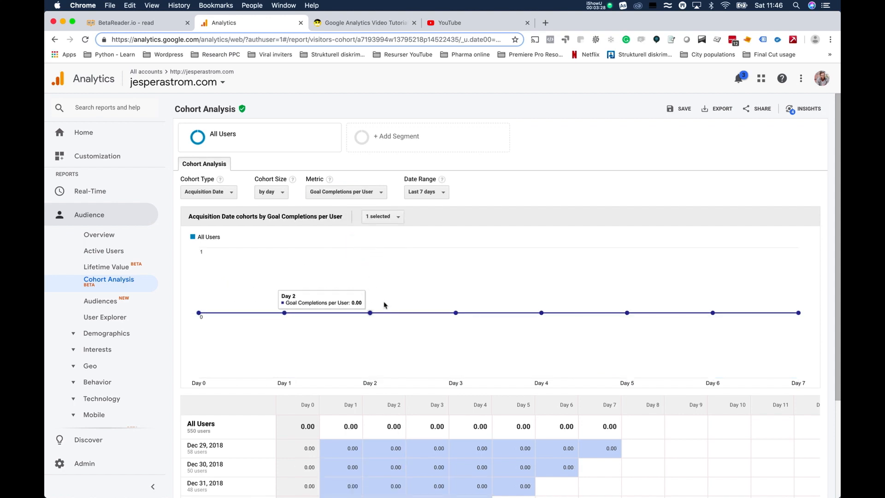
pyautogui.scroll(-3)
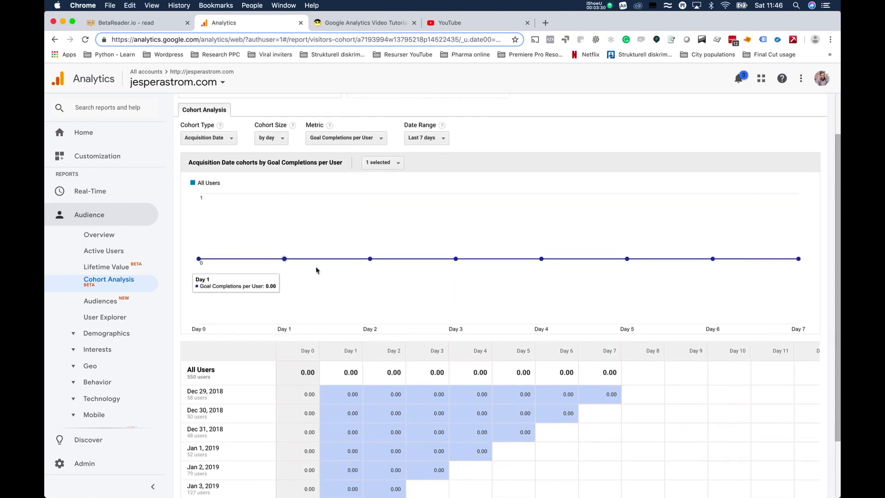
pyautogui.click(442, 192)
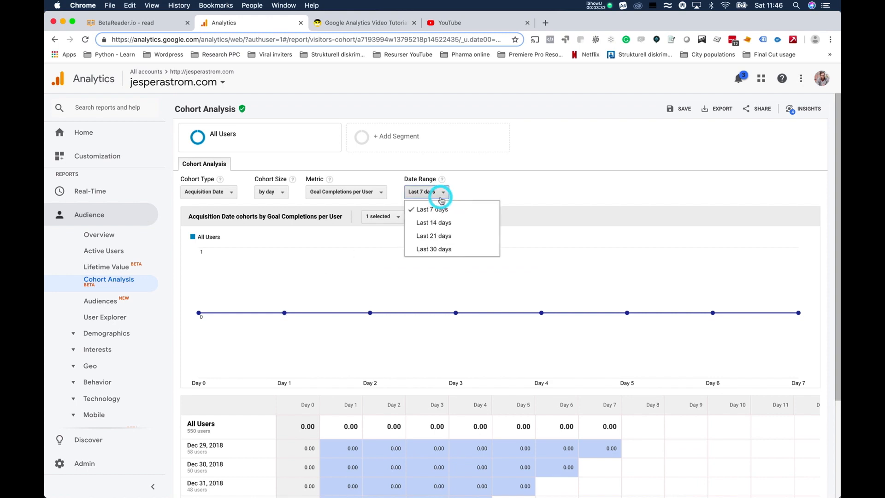
pyautogui.moveTo(448, 252)
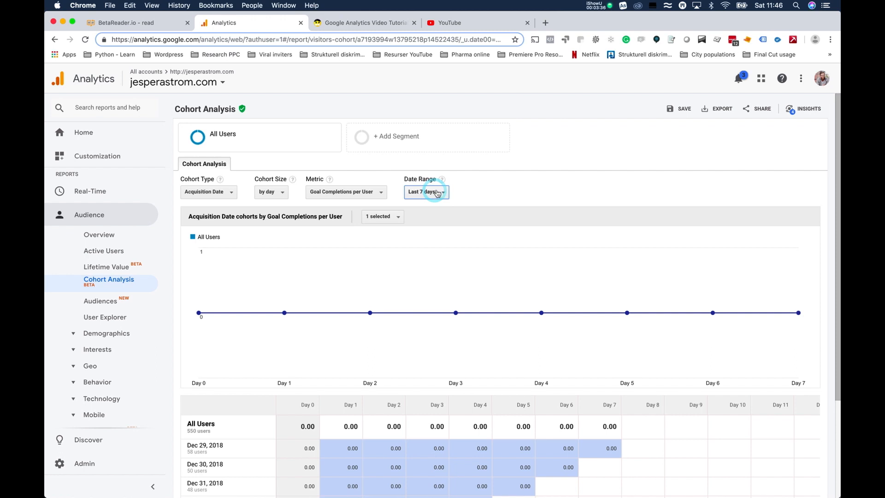
# Step: Set the Cohort Size to by month
pyautogui.click(271, 192)
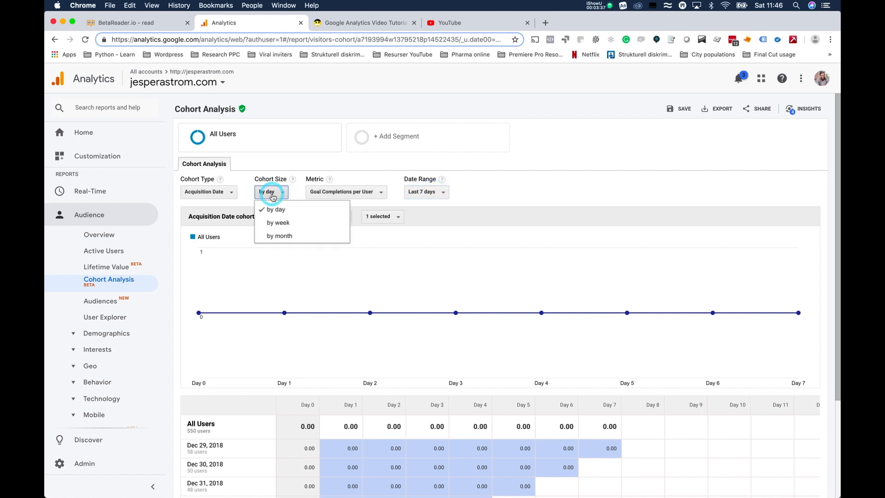
pyautogui.click(280, 236)
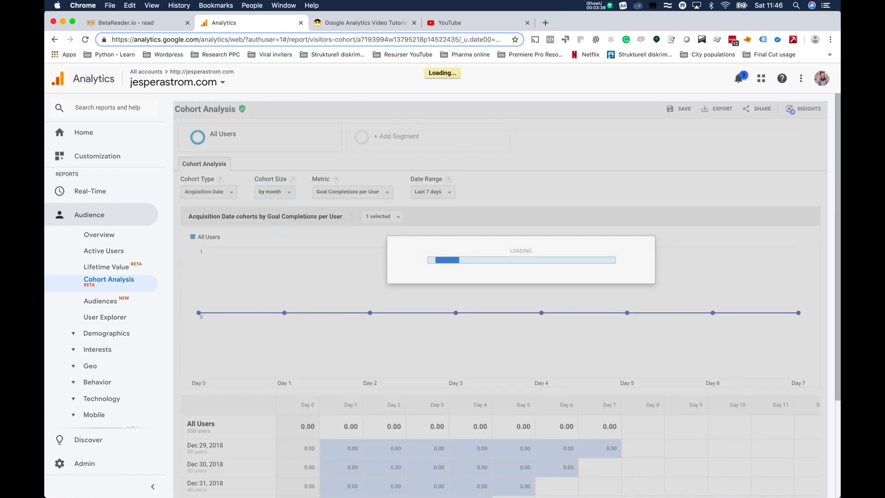
pyautogui.click(434, 192)
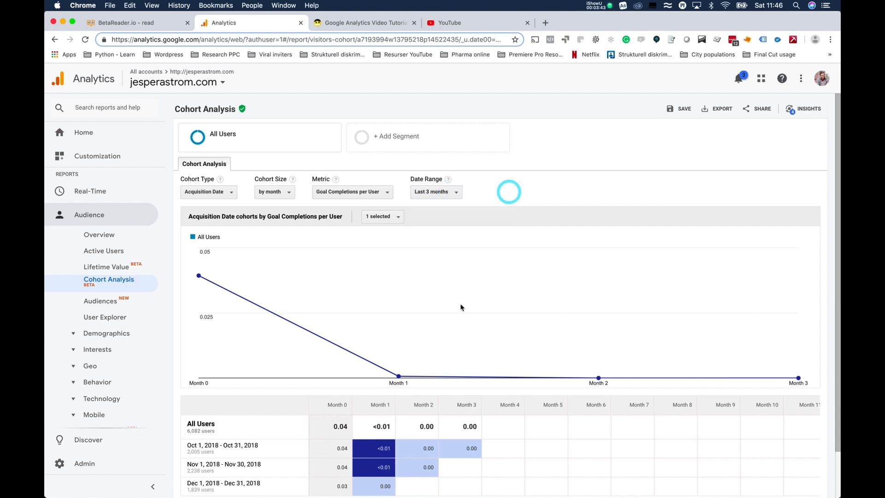
# Step: Set the Cohort Size to by week and the Date Range to Last 12 weeks
pyautogui.click(275, 192)
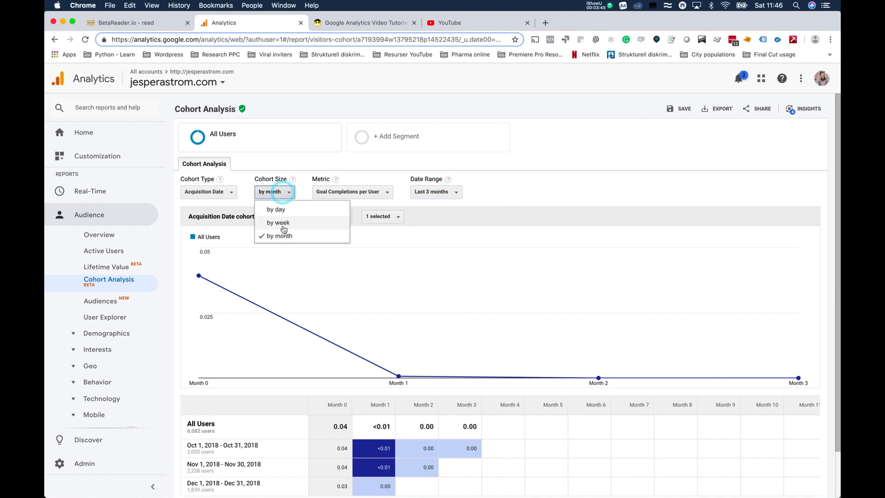
pyautogui.click(278, 222)
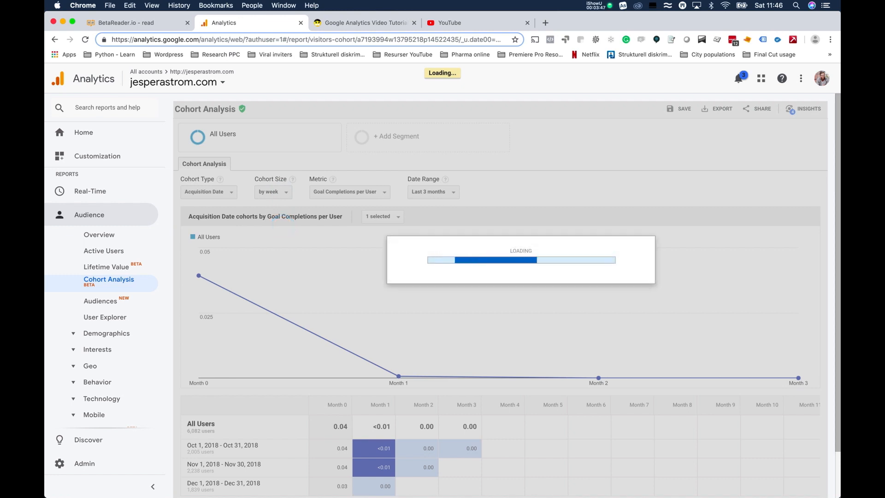
pyautogui.click(450, 191)
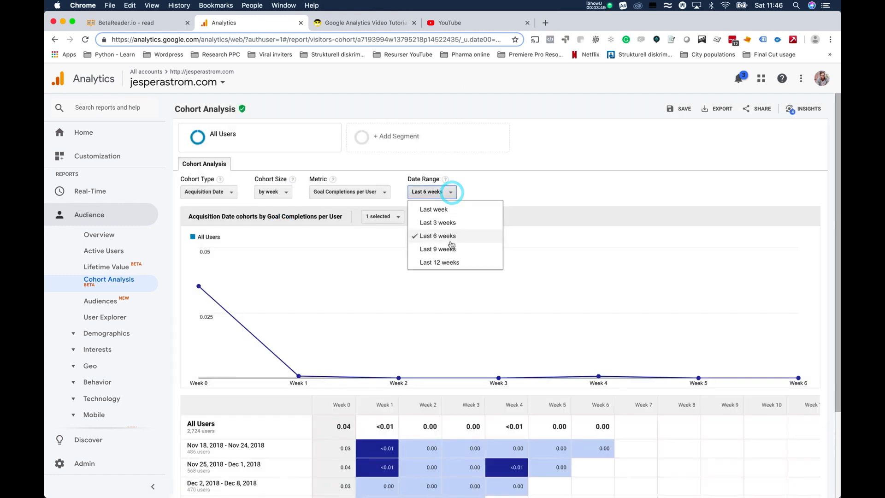
pyautogui.click(439, 262)
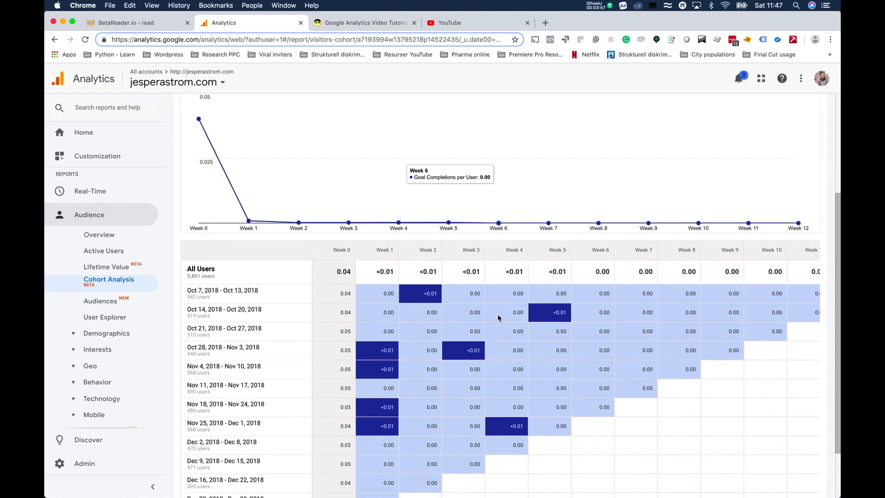
pyautogui.scroll(-3)
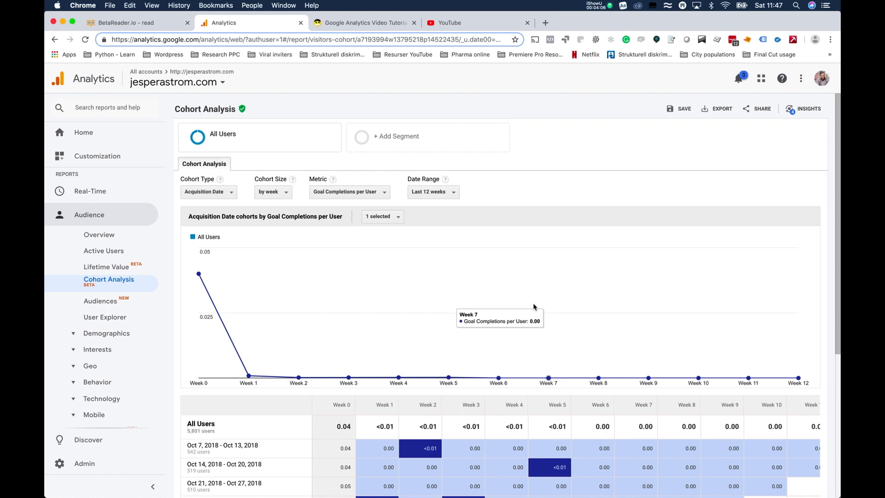
pyautogui.moveTo(640, 78)
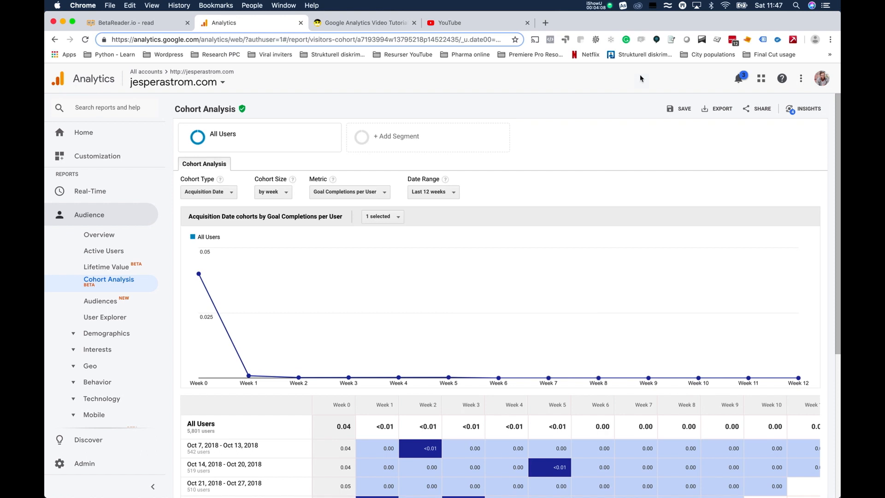
pyautogui.moveTo(556, 173)
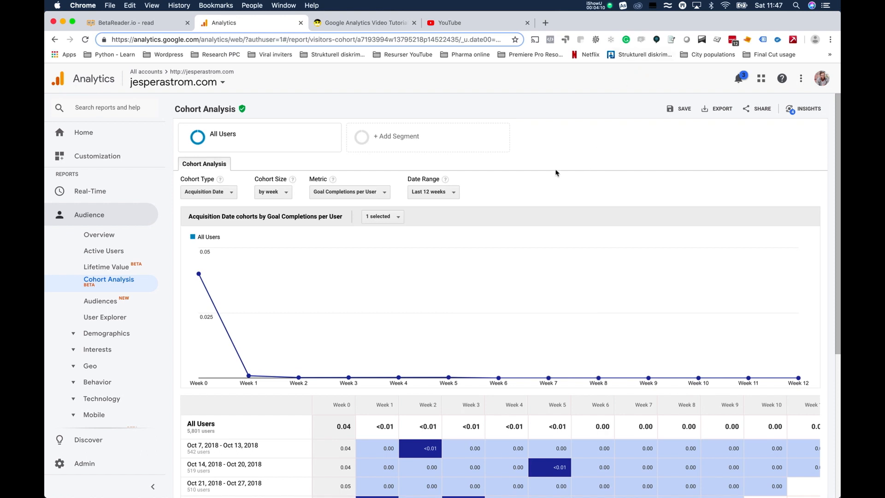
pyautogui.moveTo(583, 120)
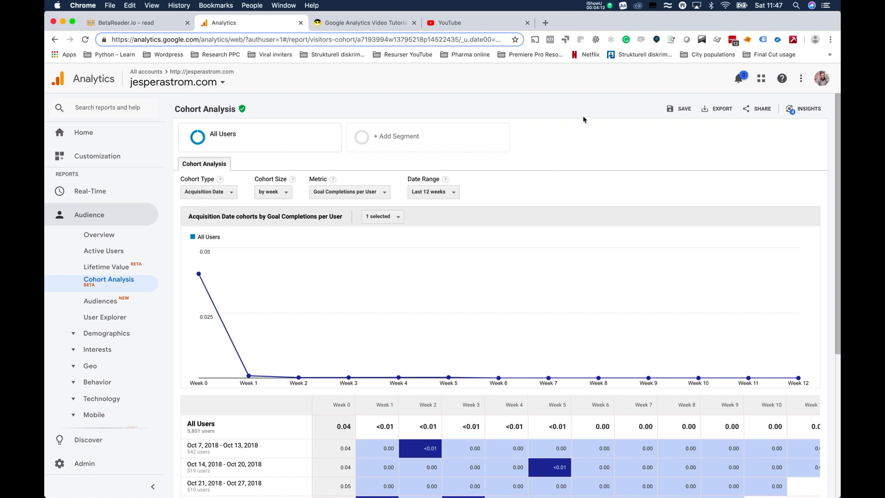
pyautogui.moveTo(593, 142)
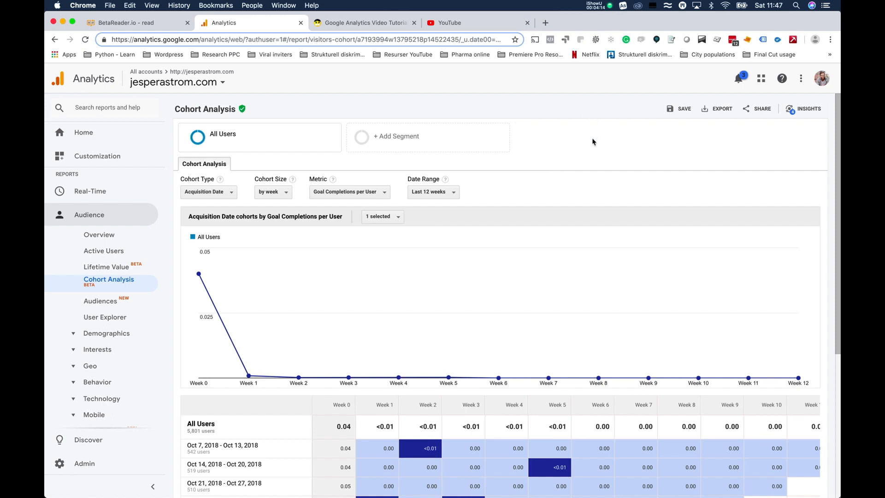